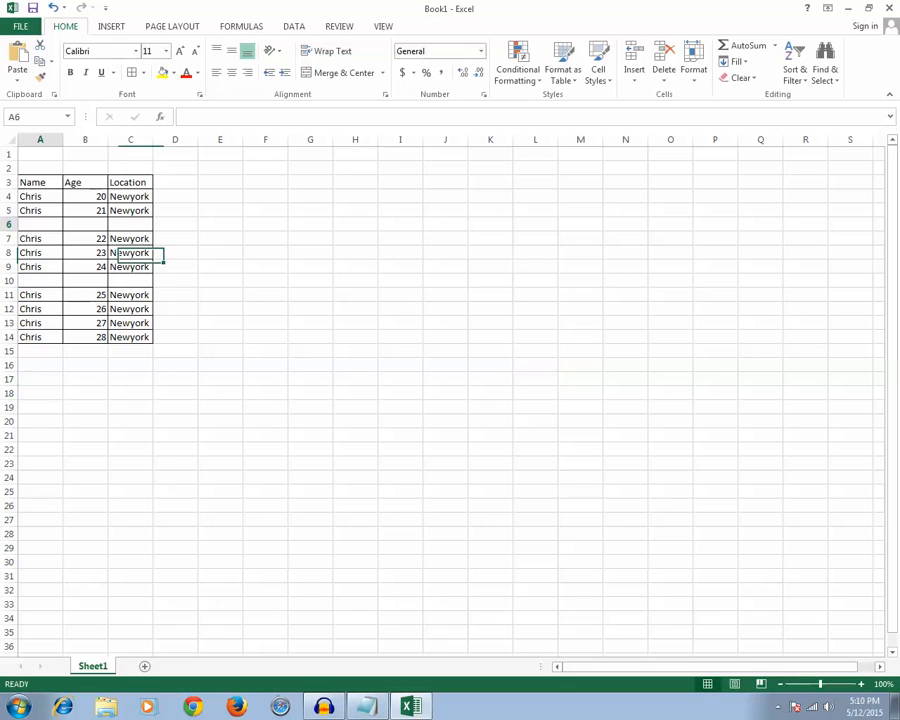
Select the blank cells in rows 10 and 6 and start deleting row 6.
click(40, 280)
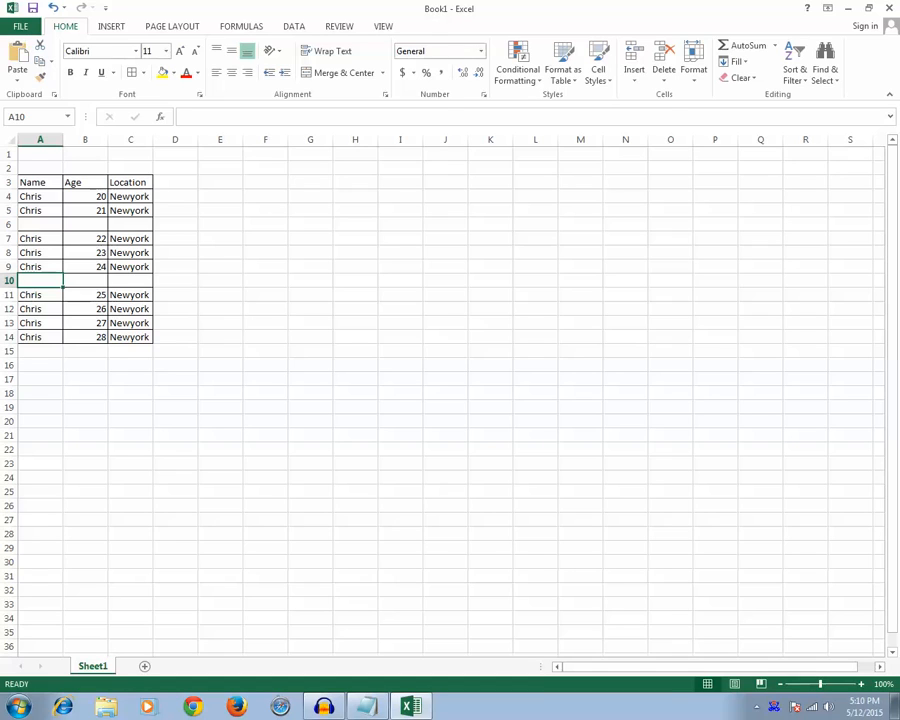
click(40, 224)
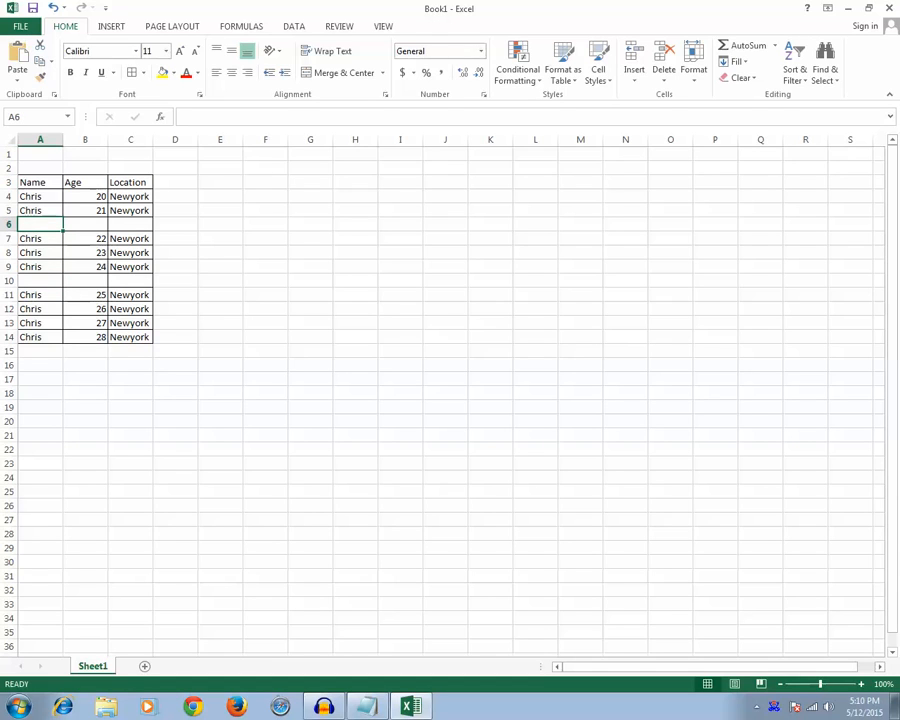
right_click(40, 224)
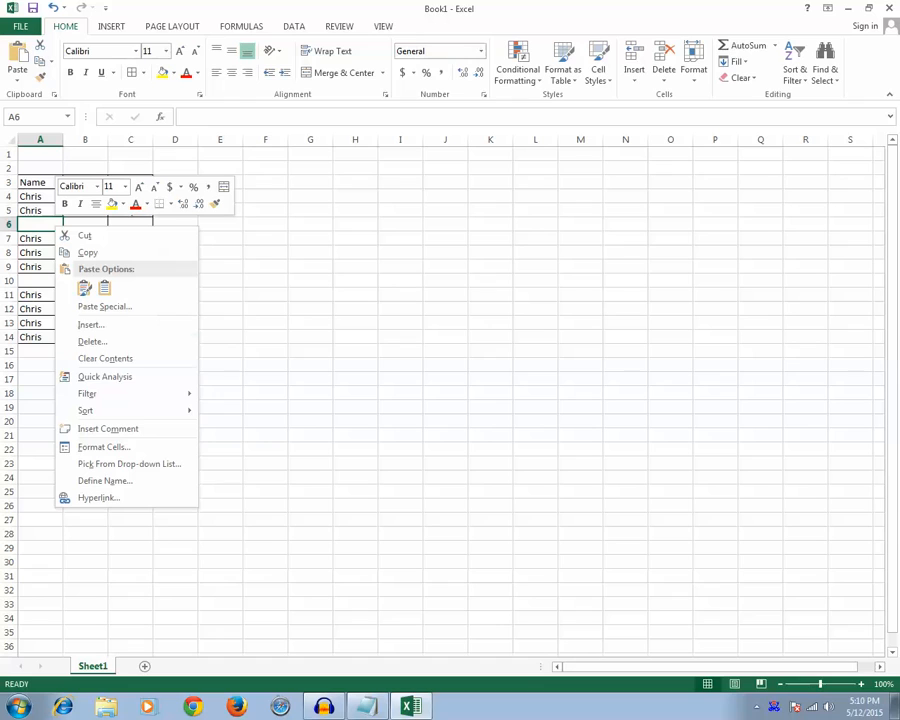
mouse_move(105, 358)
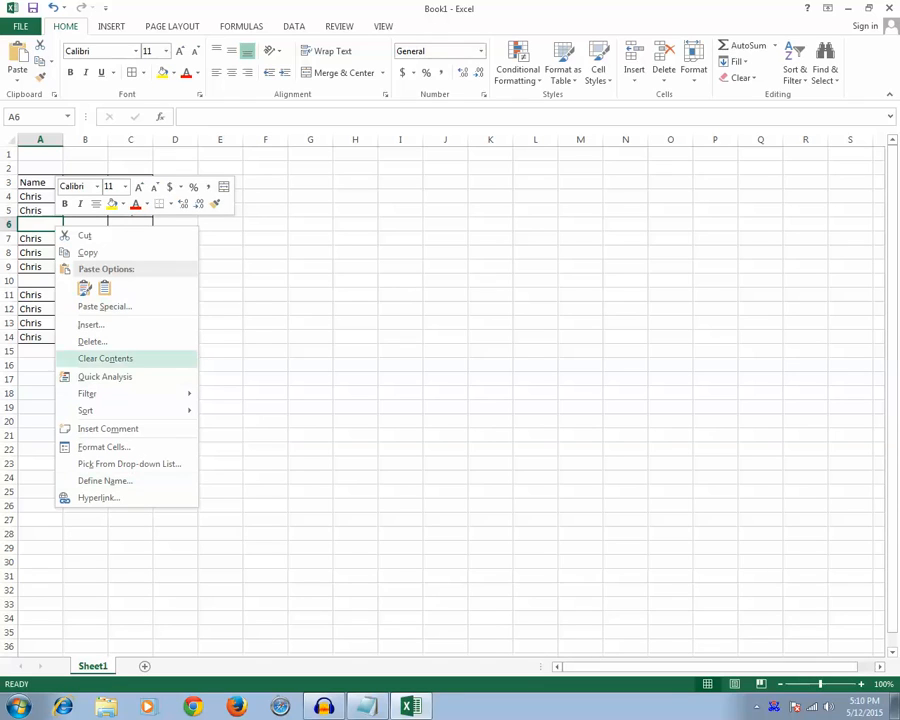
click(92, 341)
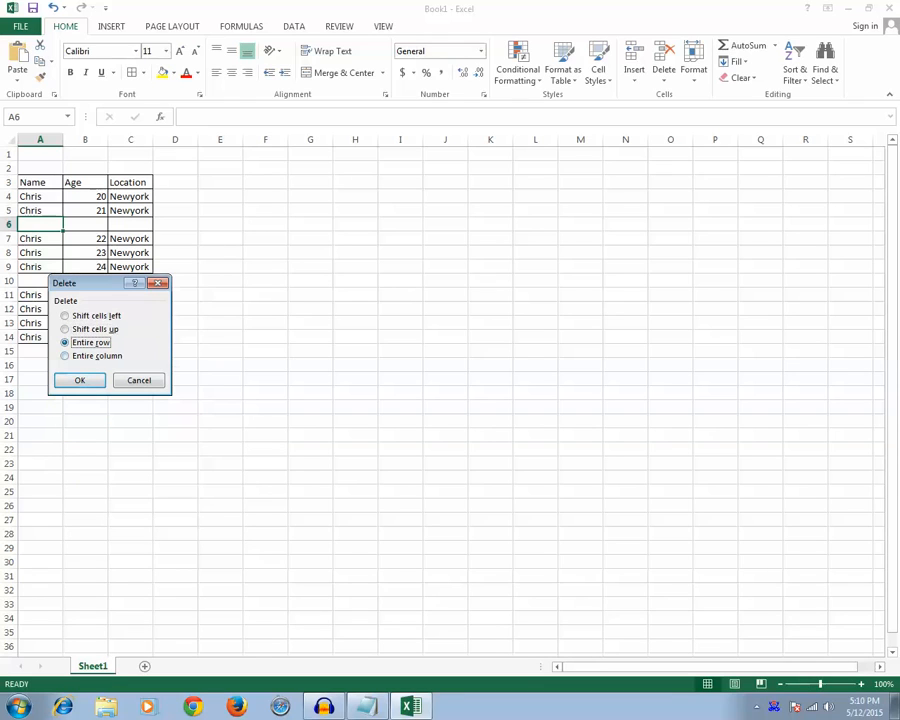
Cancel that deletion and drag-select the whole table A3:C14.
click(80, 380)
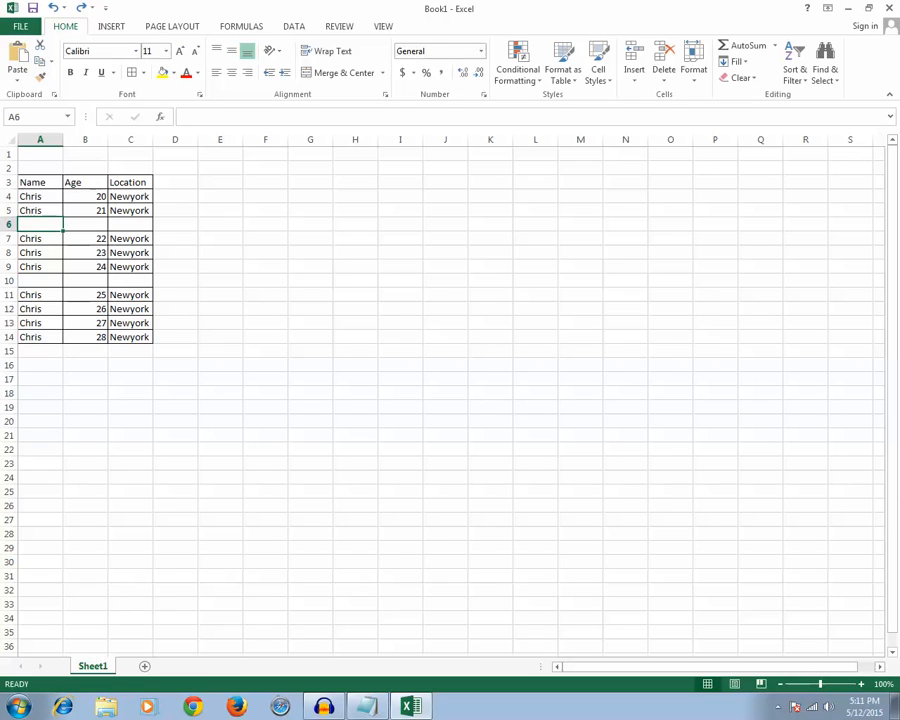
click(40, 182)
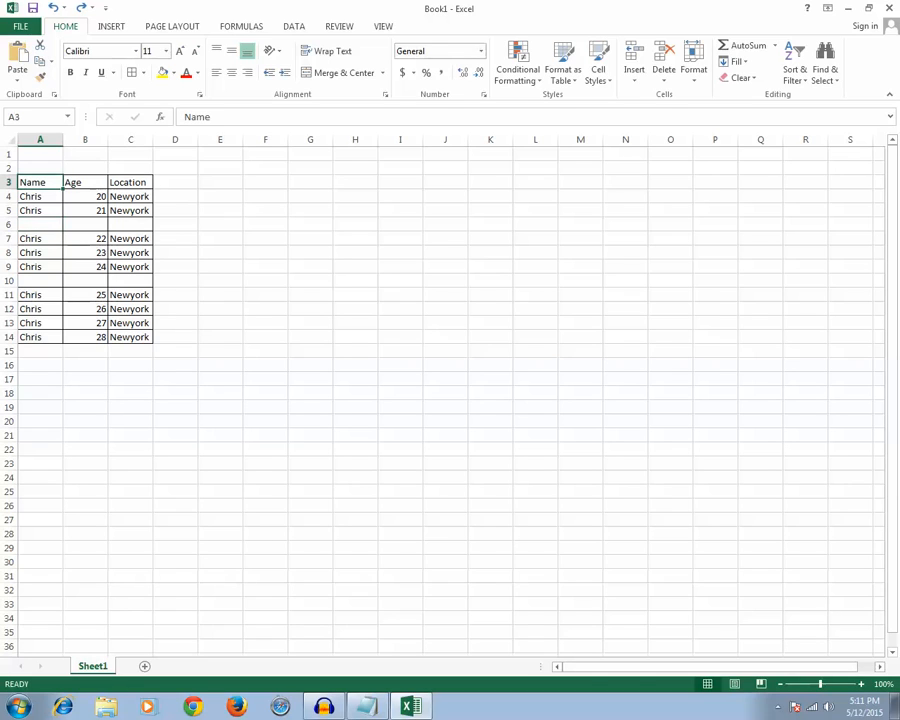
drag(40, 182, 130, 337)
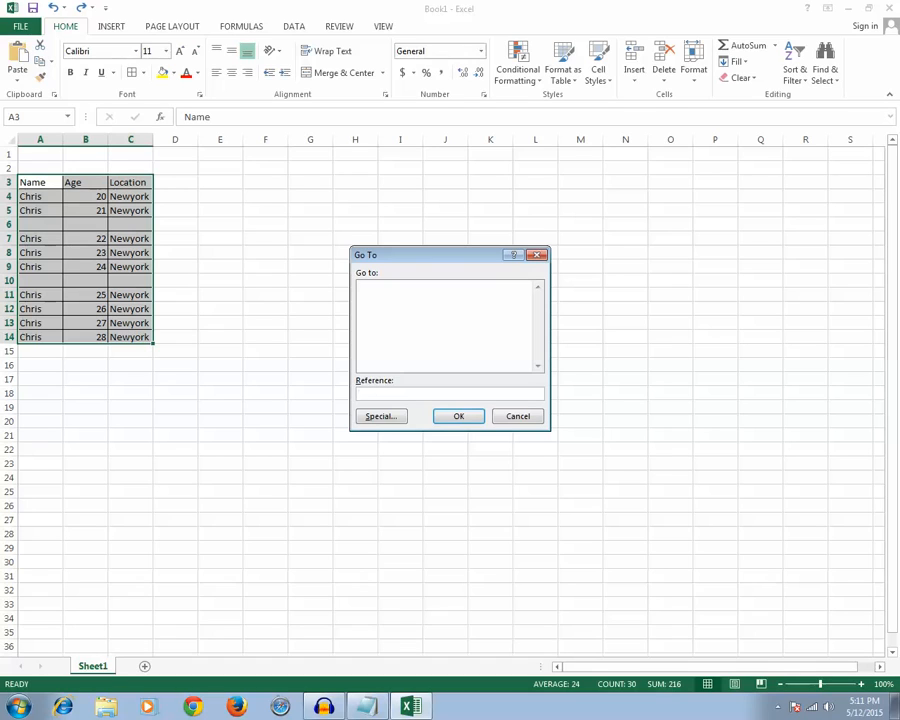
Use Go To Special with Blanks to select the empty cells in rows 6 and 10.
drag(430, 254, 398, 234)
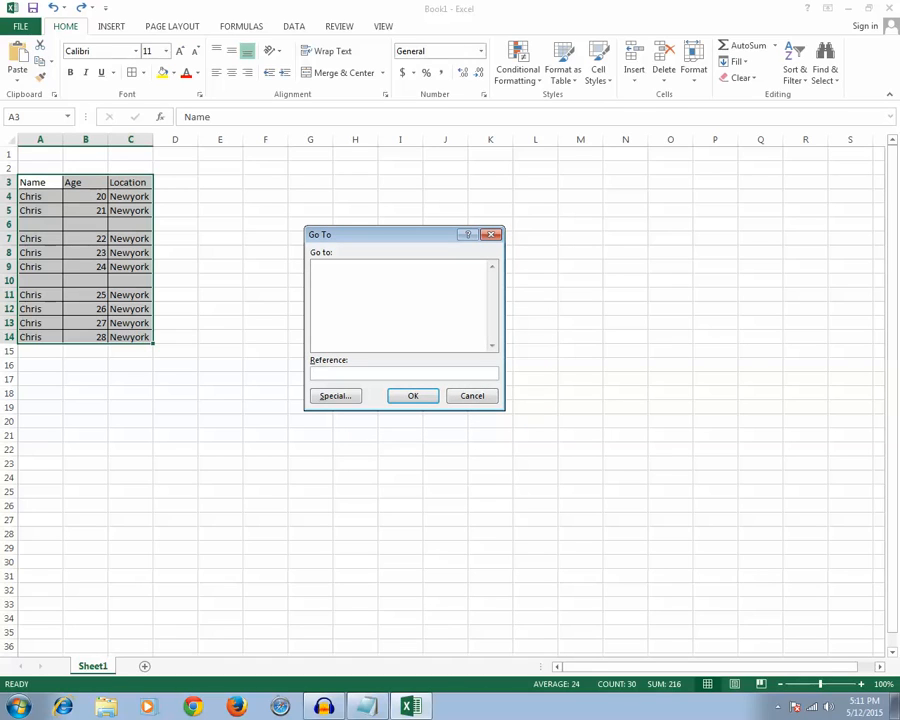
drag(400, 234, 400, 207)
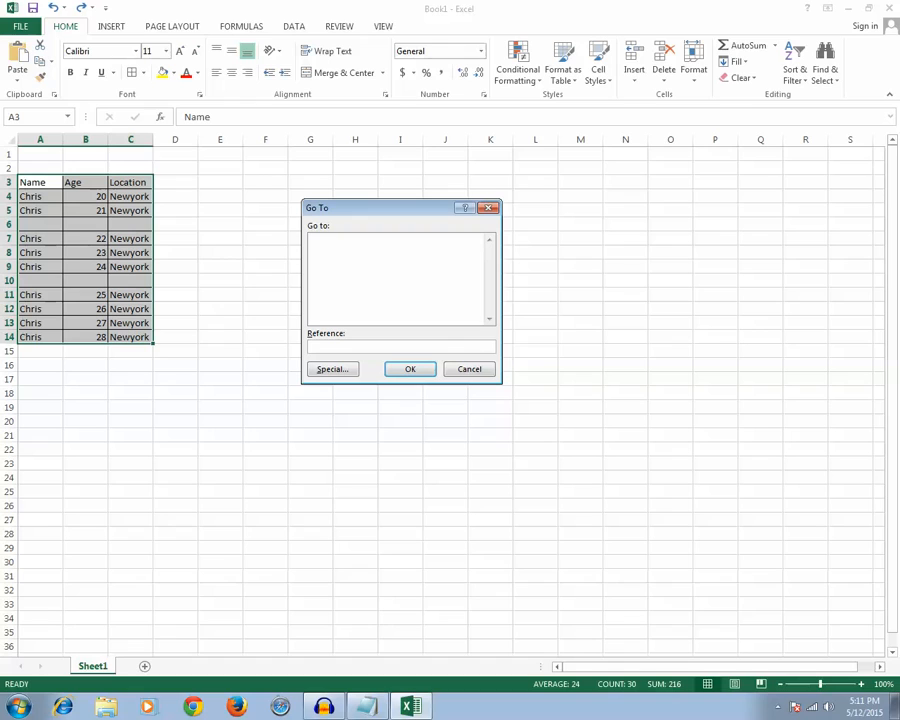
click(332, 369)
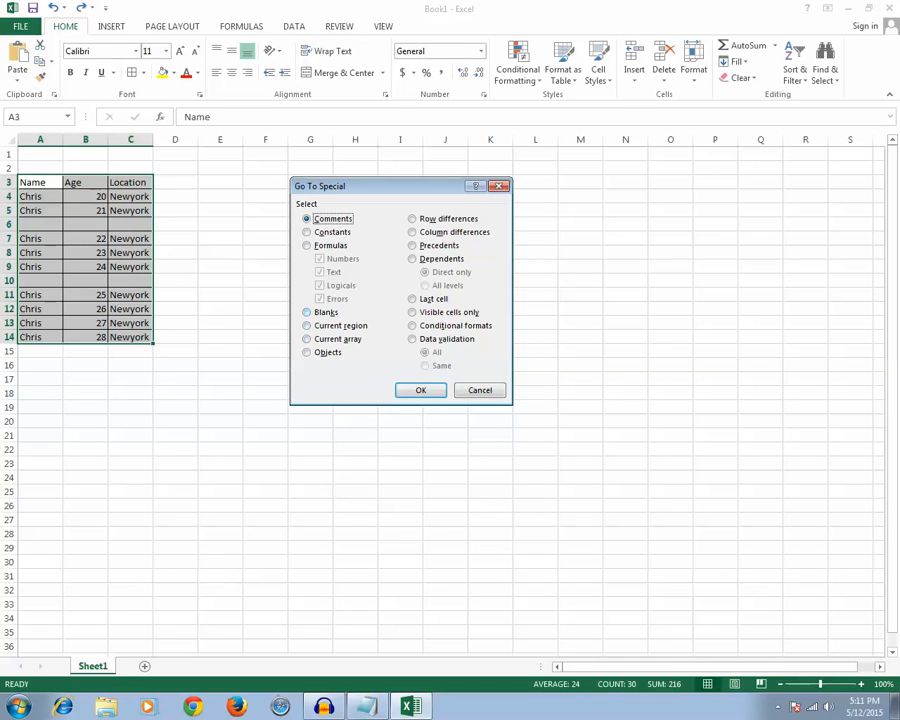
click(307, 312)
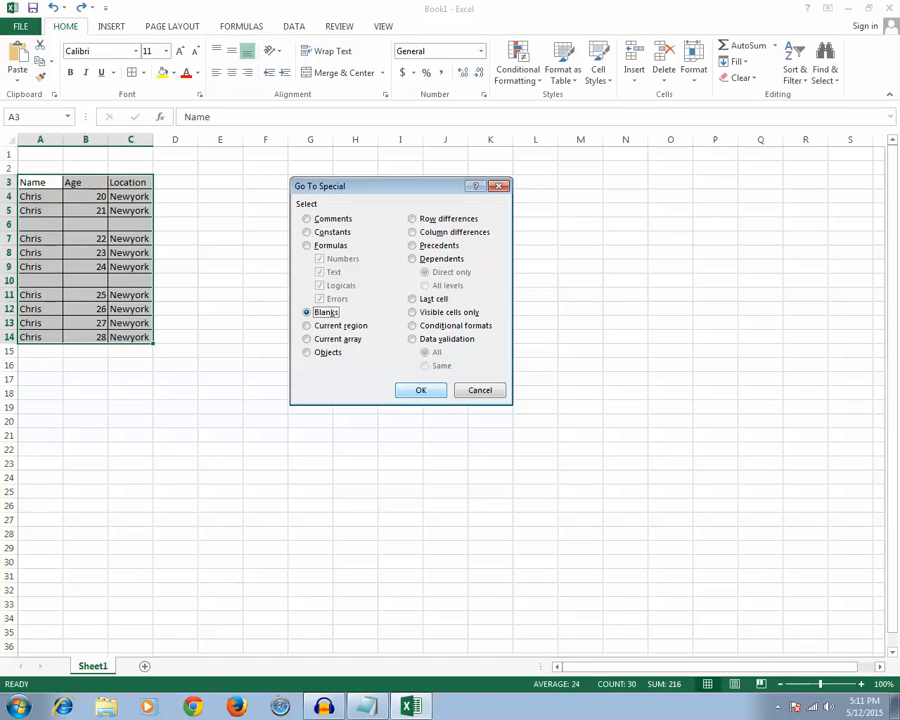
click(420, 390)
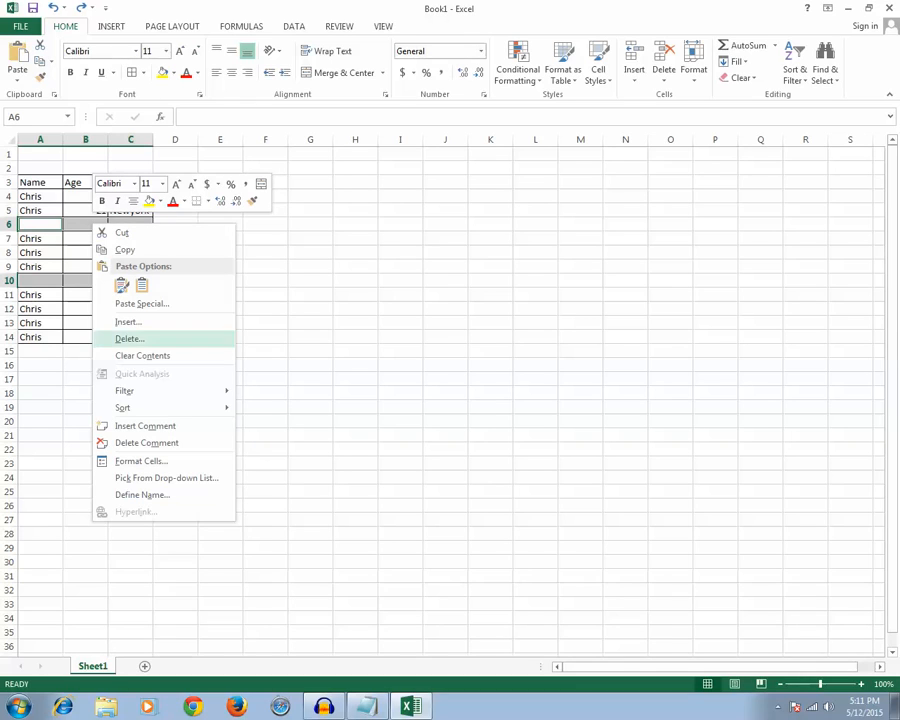
Delete the selected blanks as entire rows, removing rows 6 and 10.
click(129, 338)
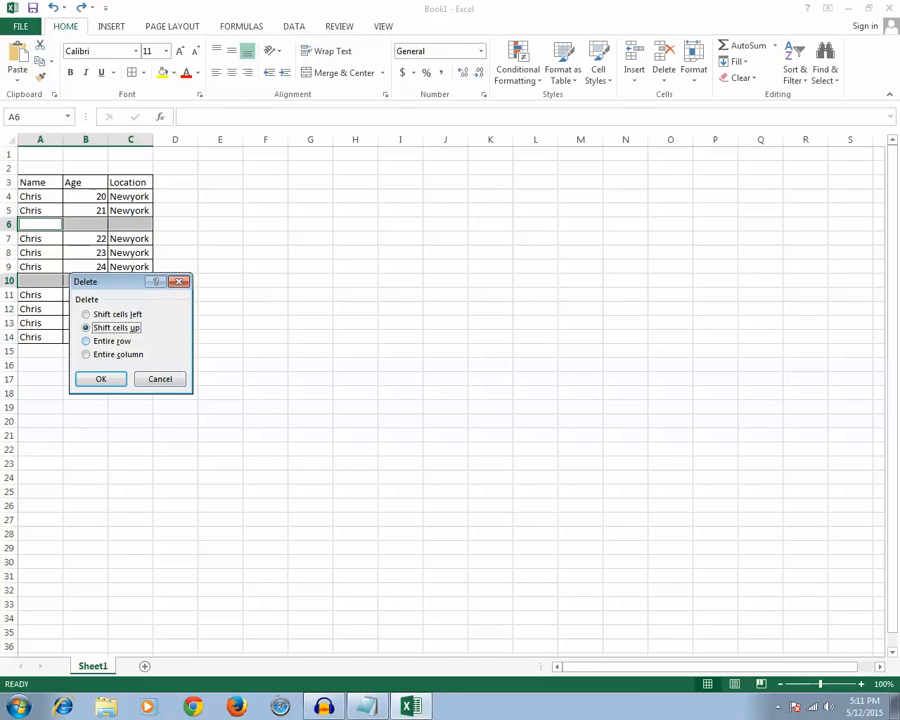
click(86, 341)
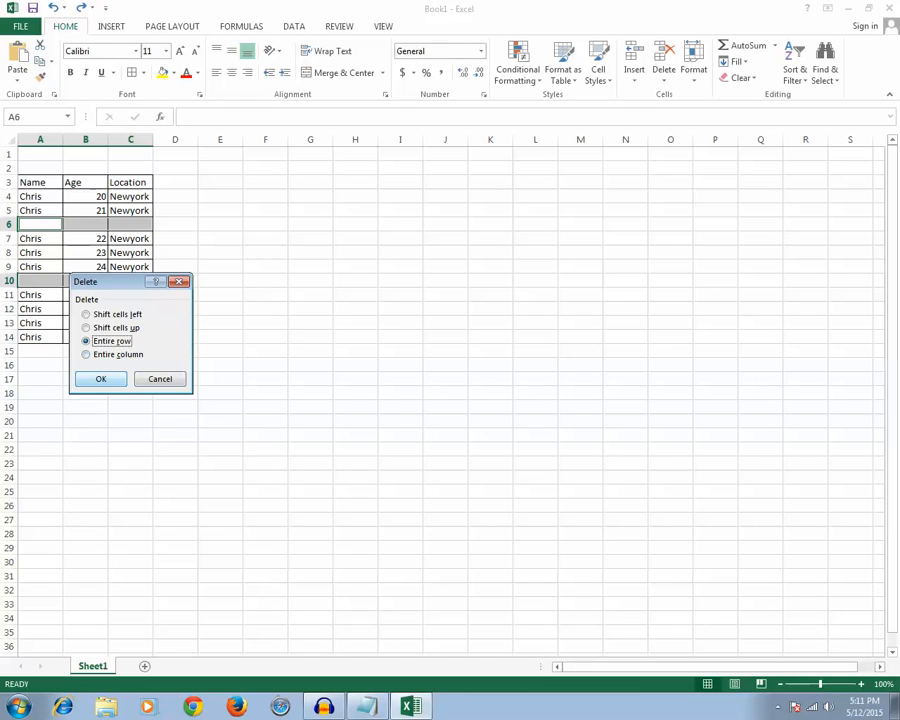
click(100, 378)
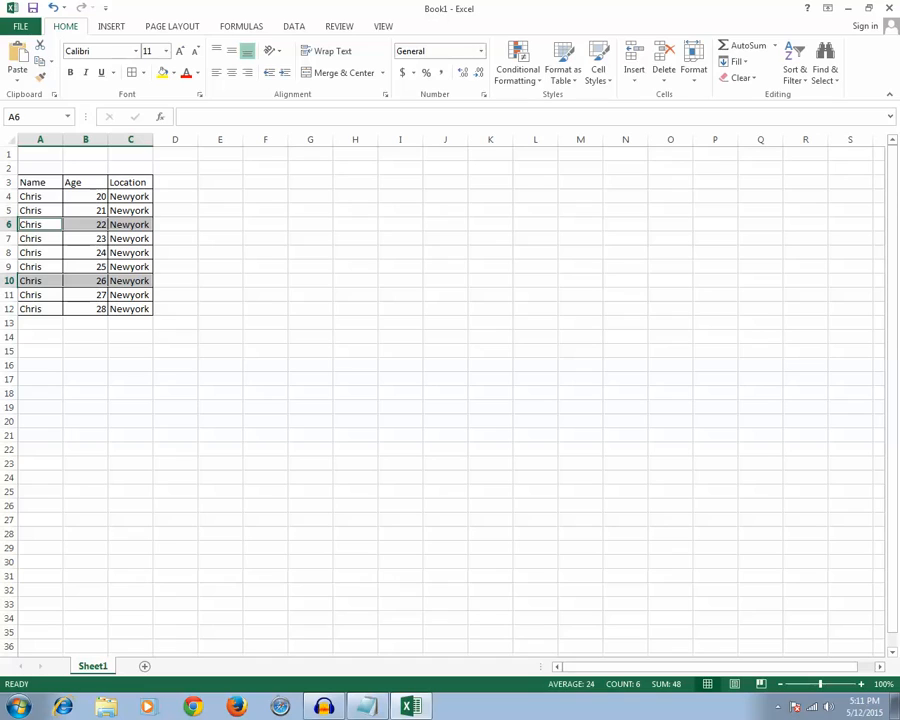